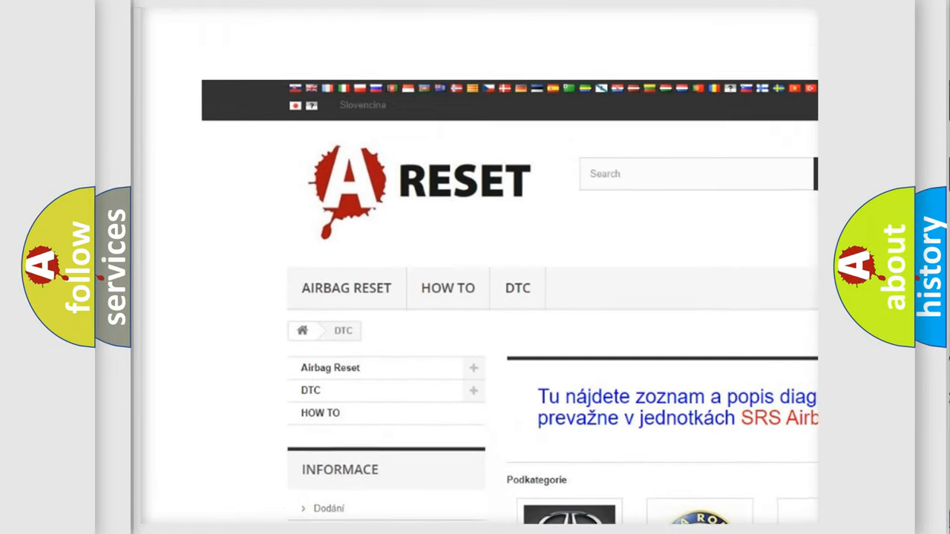
Navigate from the DTC brand grid to the Toyota diagnostic trouble code list and browse it.
scroll(down, 3)
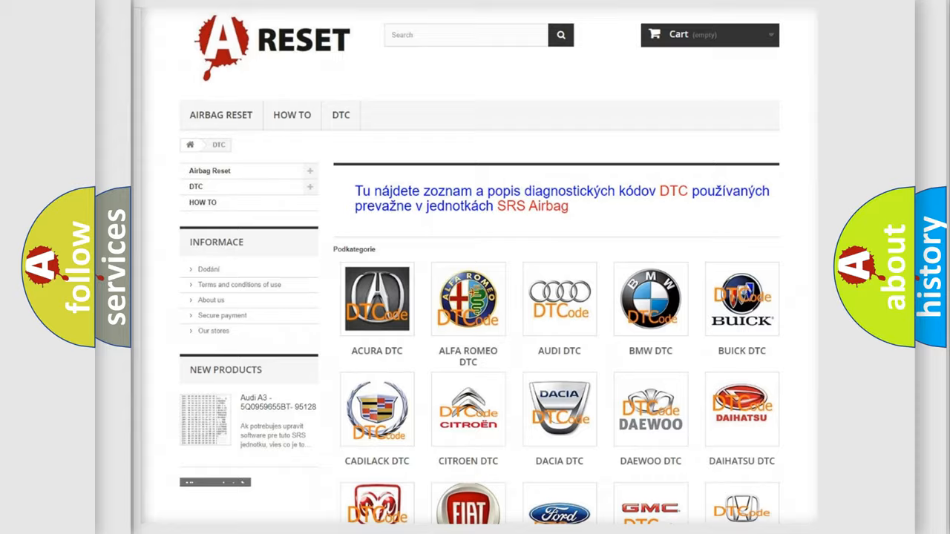
scroll(down, 3)
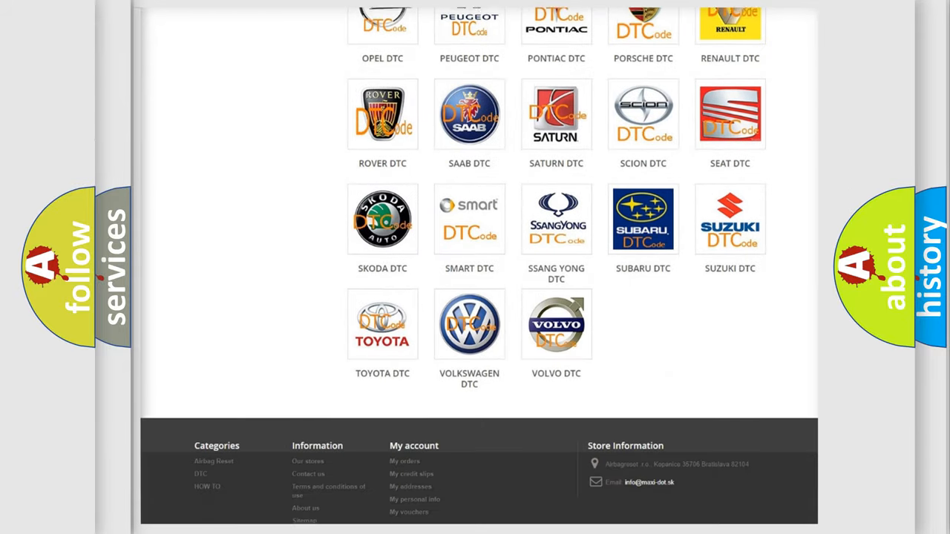
scroll(down, 3)
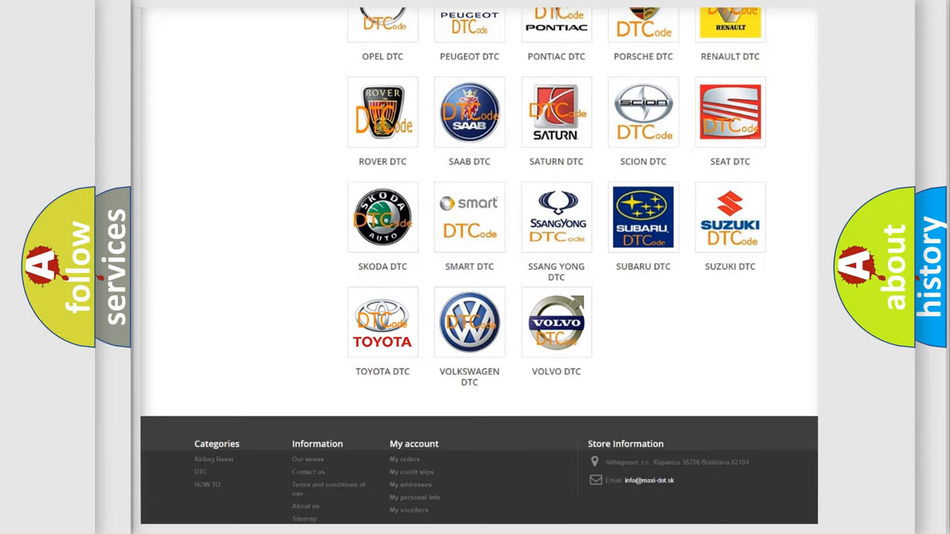
click(383, 321)
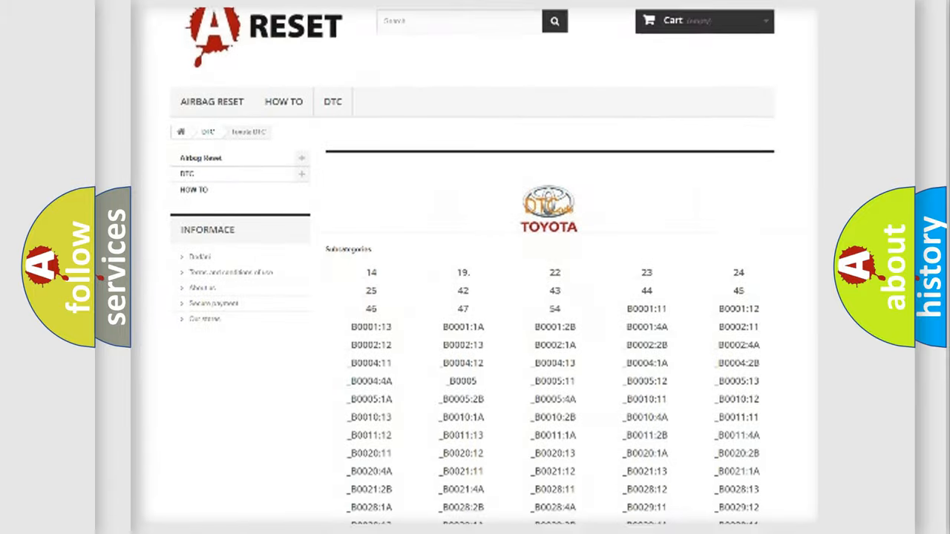
scroll(down, 3)
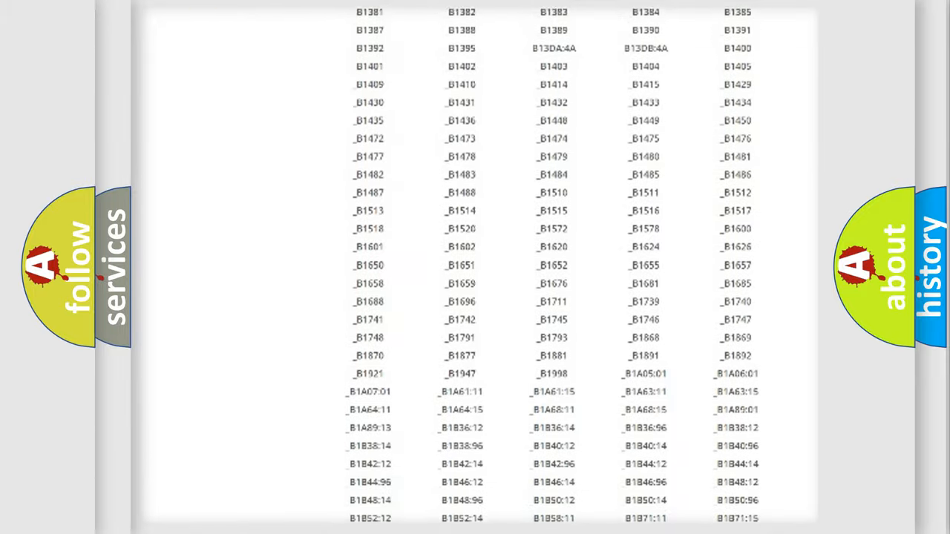